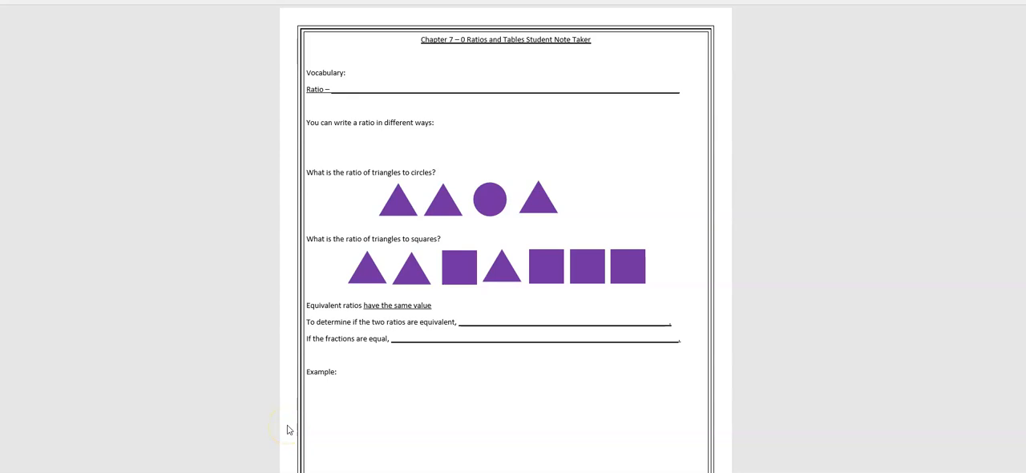
mouse_move(288, 426)
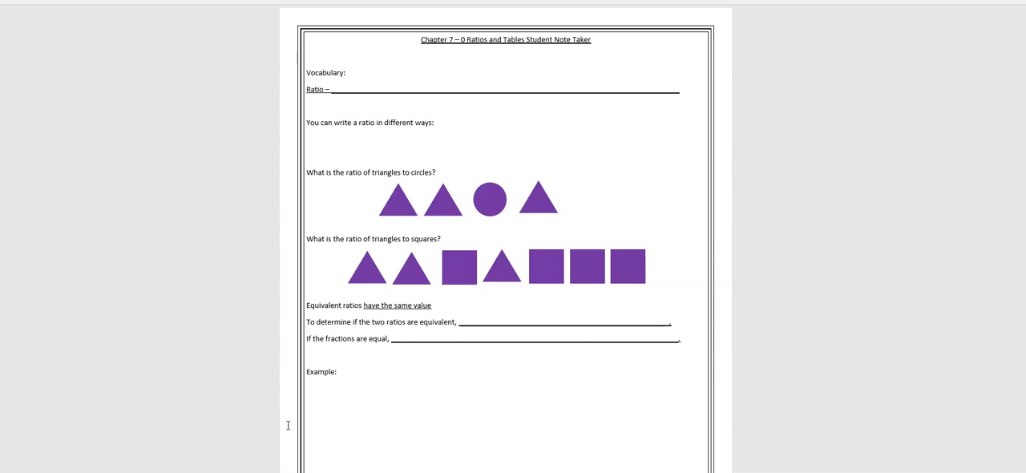
mouse_move(289, 429)
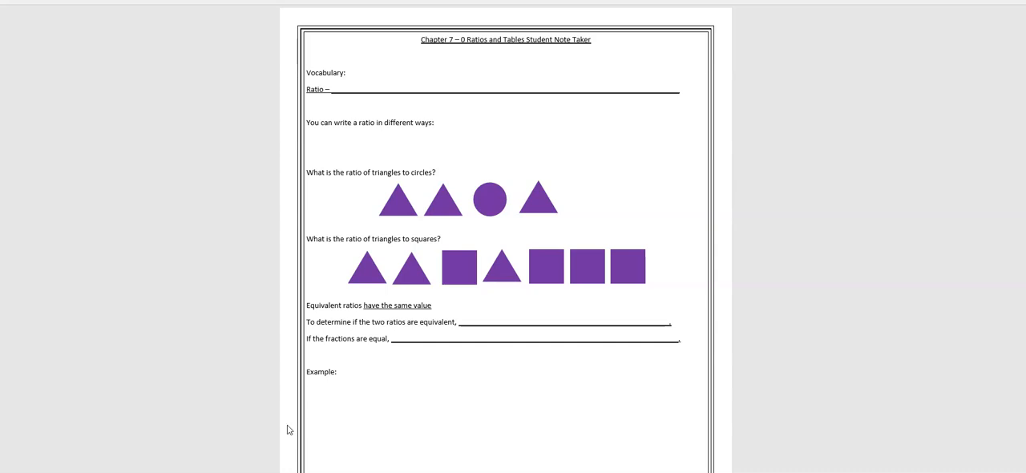
mouse_move(288, 425)
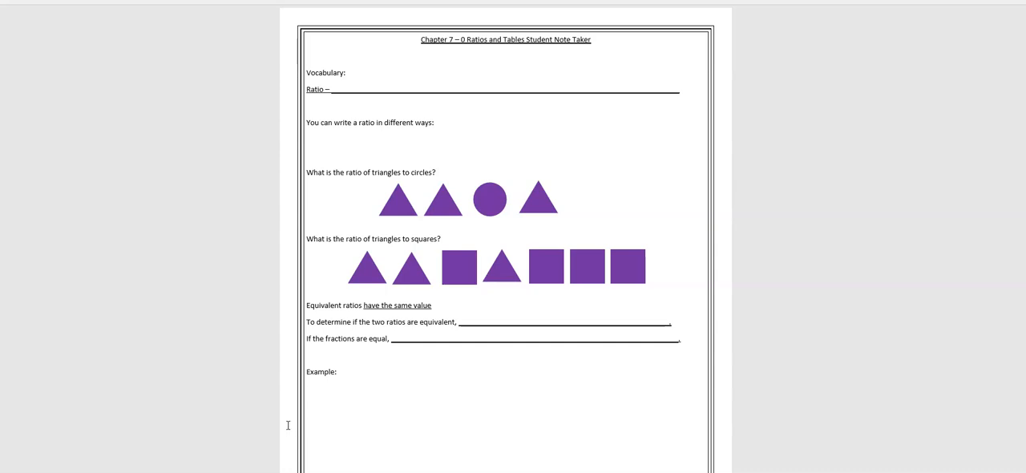
mouse_move(288, 425)
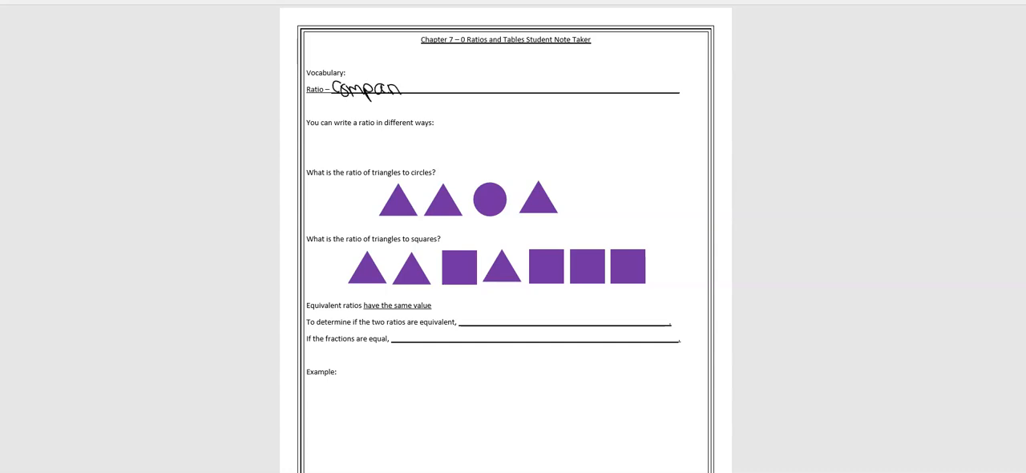
- Handwrite 'comparison of two' on the ratio definition line
text(ison)
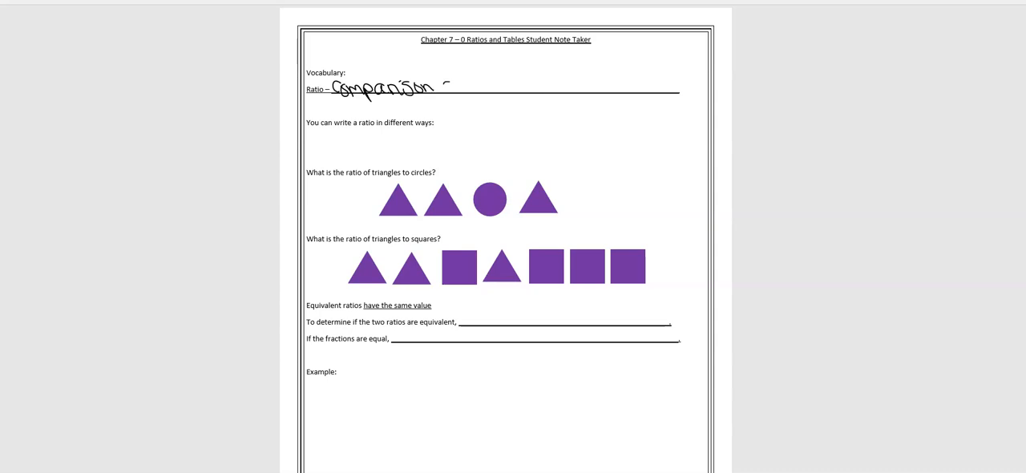
text(of two numbers or)
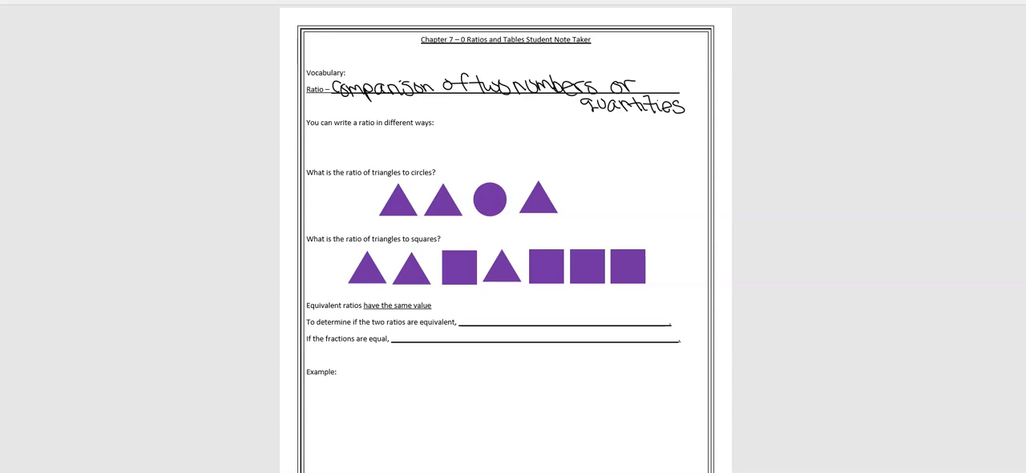
- Write 3:4 in red ink as one way to write a ratio, and begin the next form with 3
text(3)
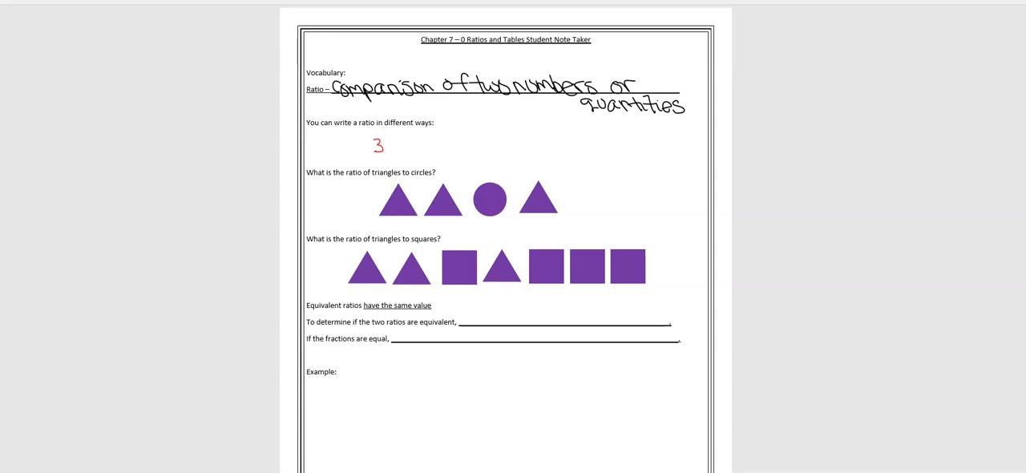
text(:4)
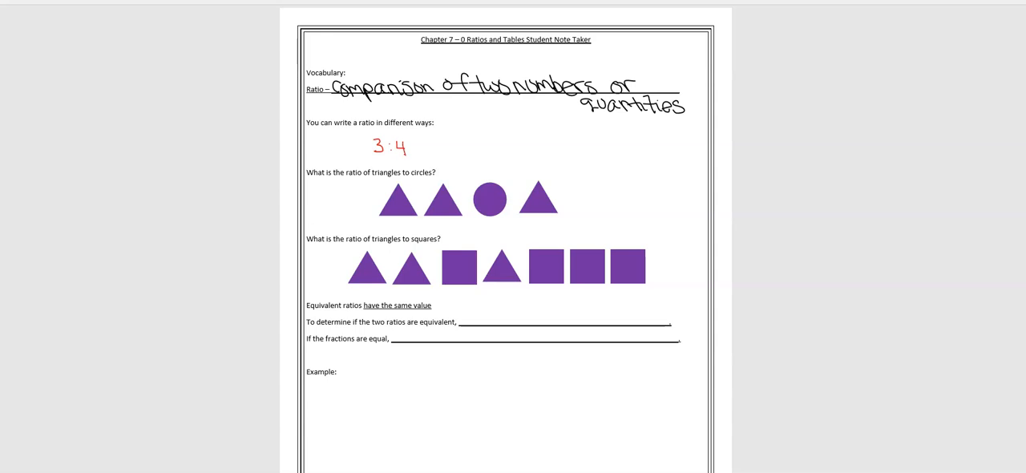
text(3)
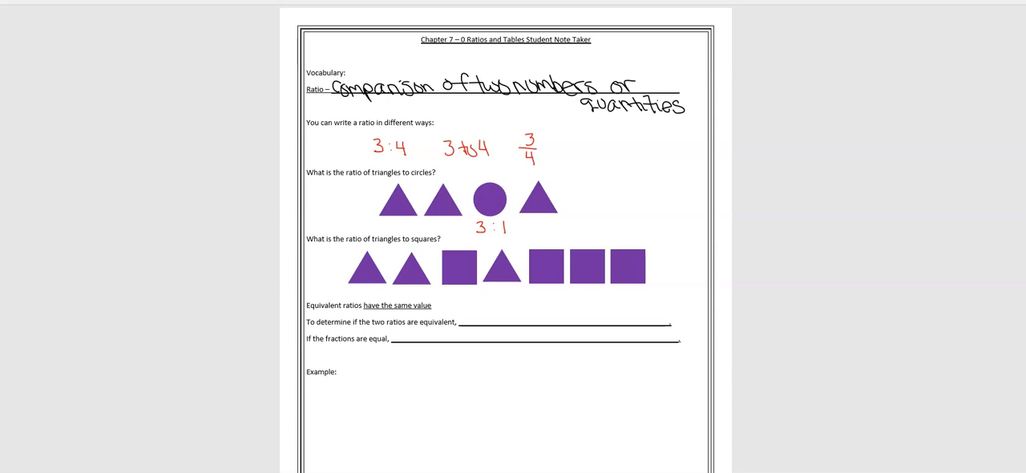
- Write 3:1 as the triangles-to-circles answer below the shapes
click(672, 258)
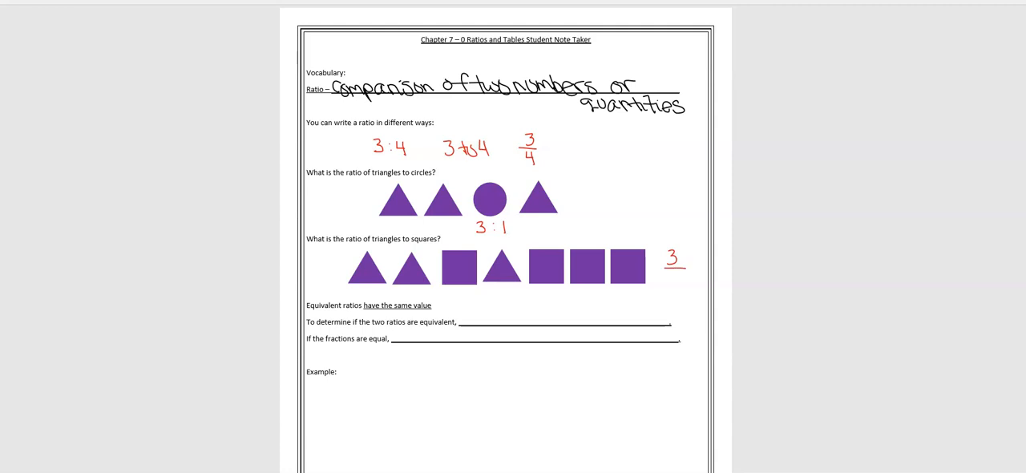
click(673, 278)
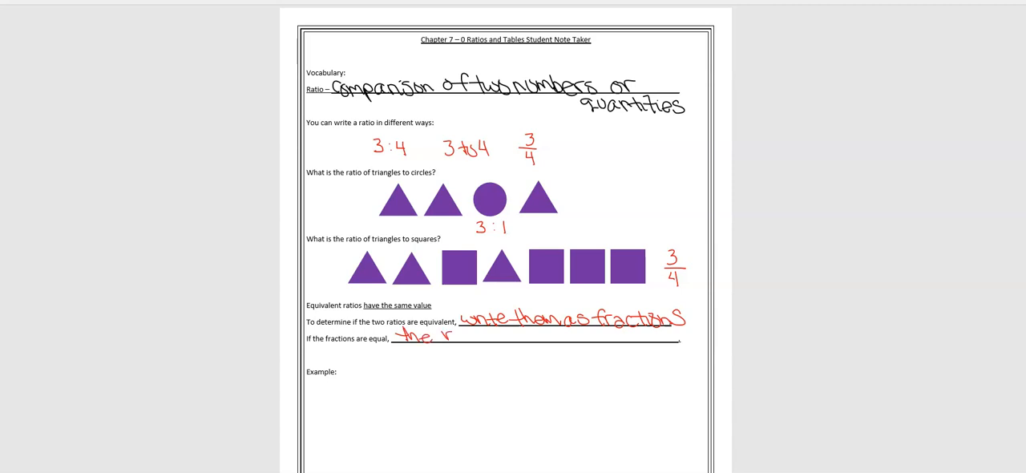
- Handwrite 'the ratios are equa' continuing the equivalence rule blank
text(atios)
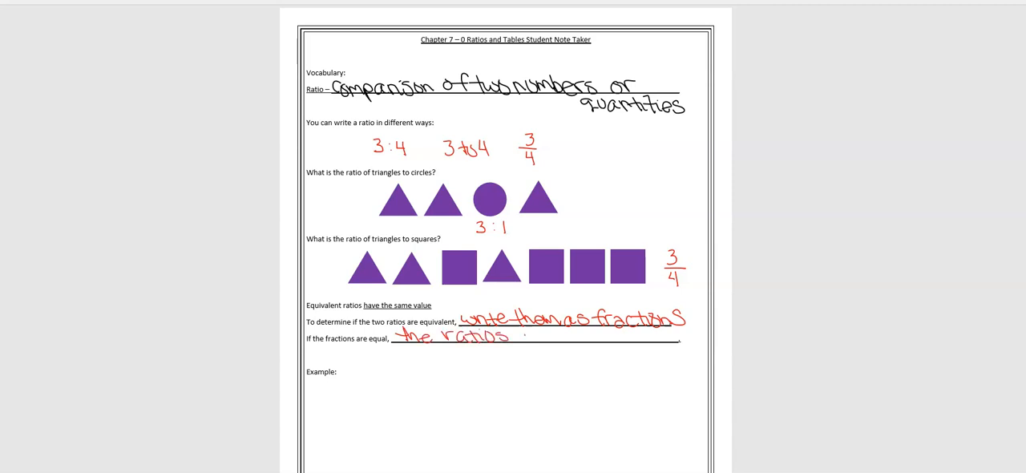
text(are)
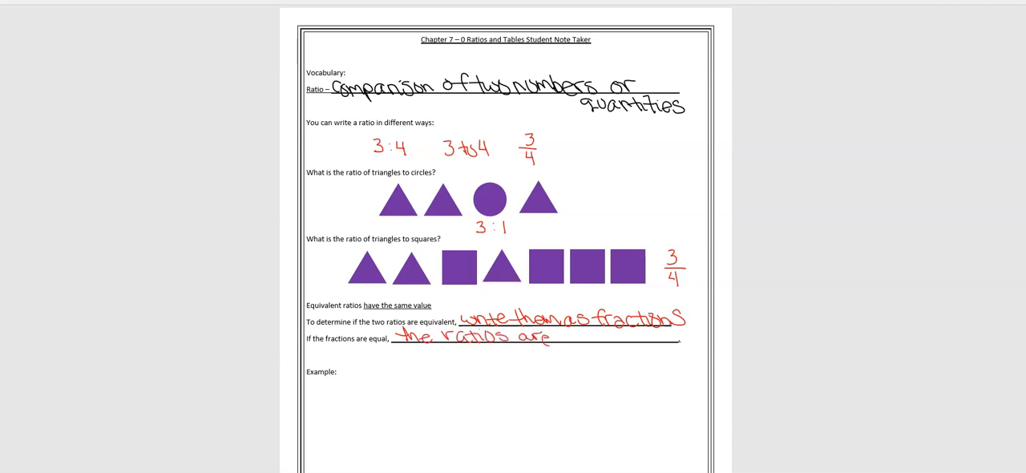
text(equal)
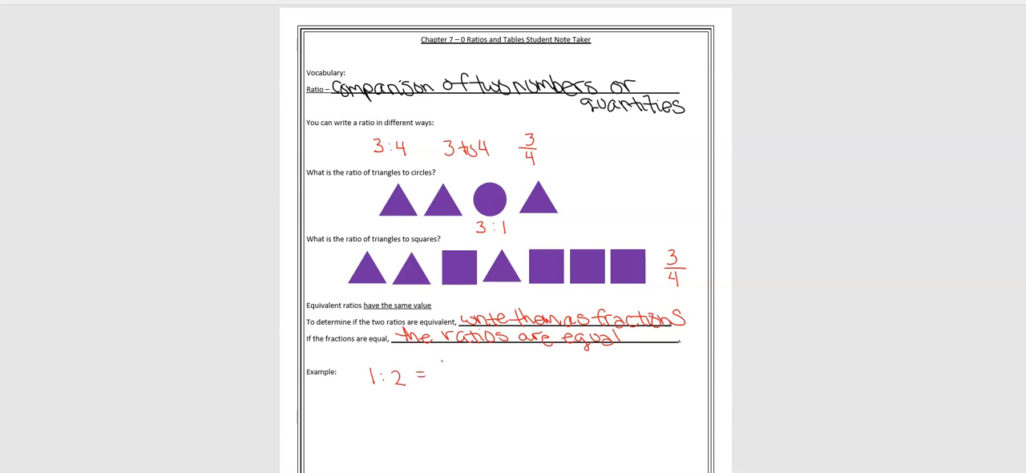
mouse_move(443, 375)
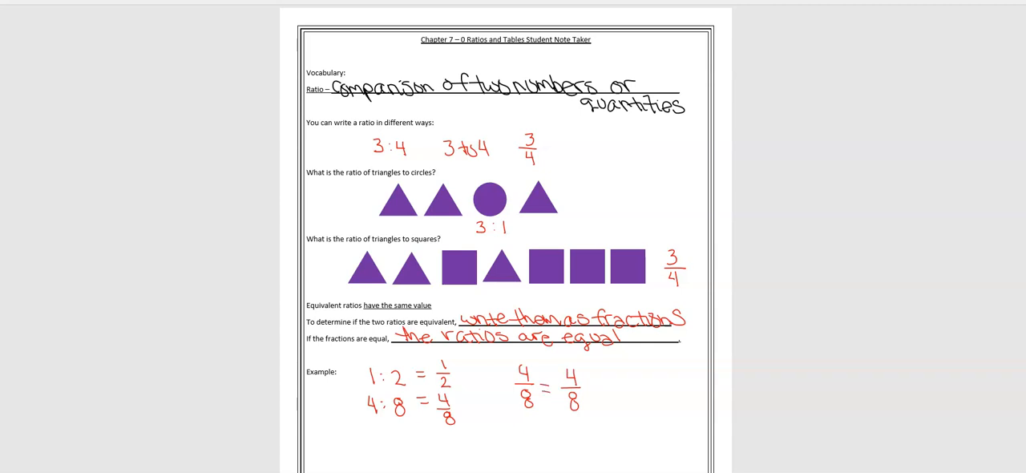
- Scroll down past the worked example 1:2 = 1/2, 4:8 = 4/8
scroll(down, 3)
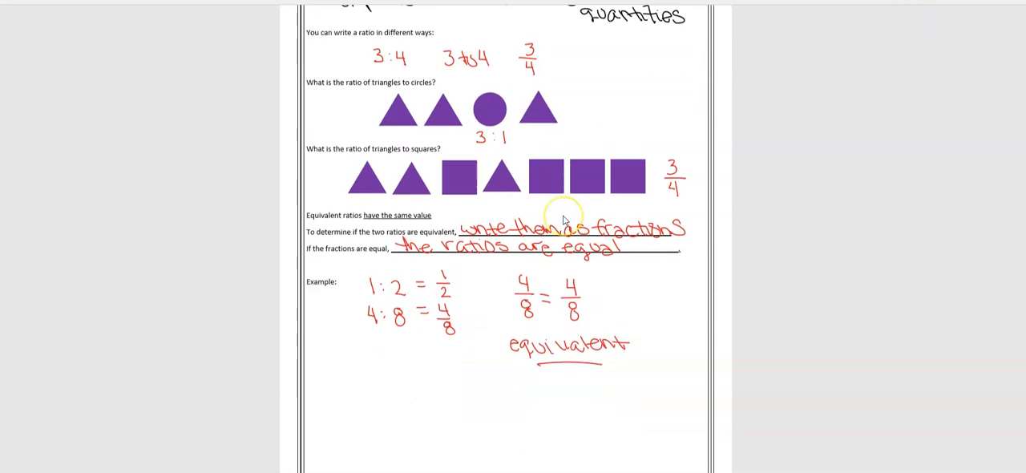
- Scroll down to bring the Ratio Tables page into view
scroll(down, 3)
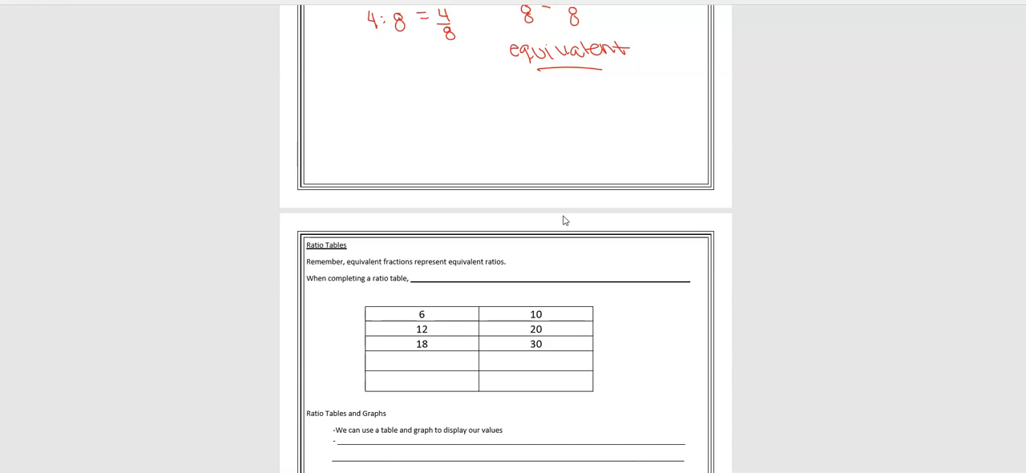
scroll(down, 3)
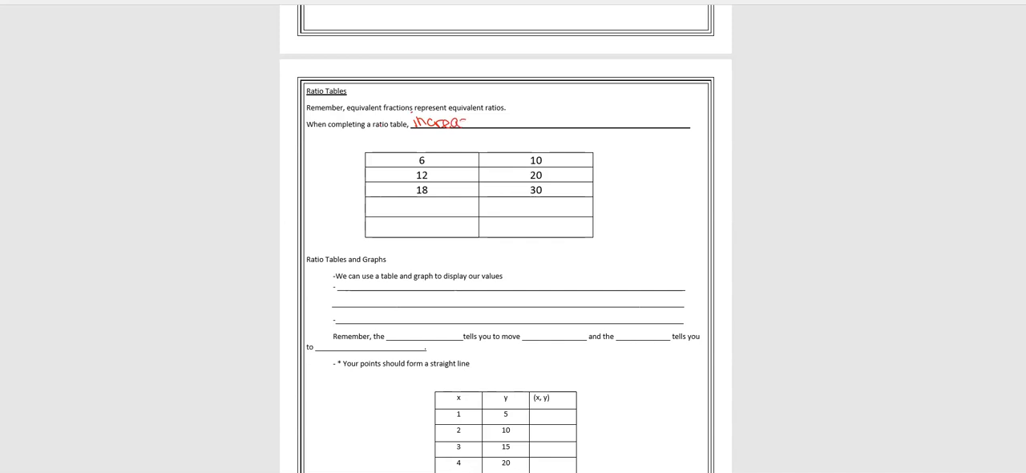
- Write 'increase each side of the table by' in red on the ratio-table rule blank
text(se each side c)
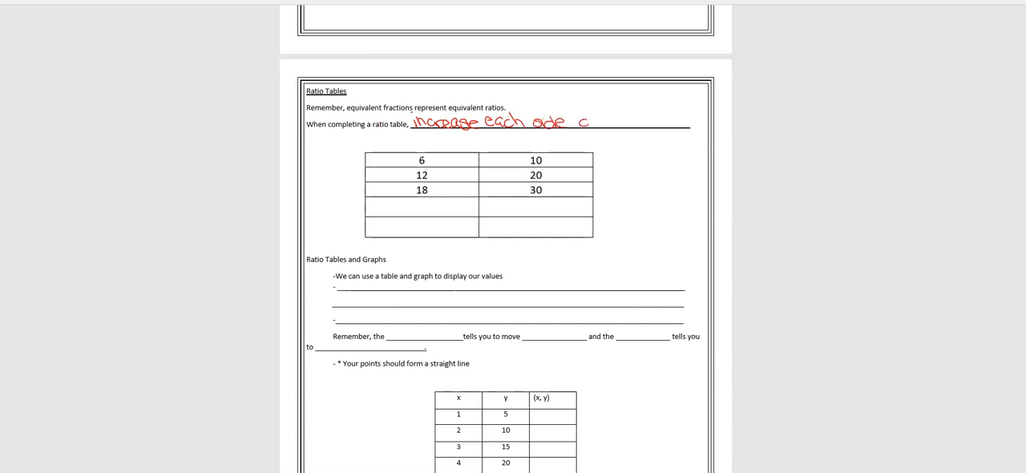
text(of the l)
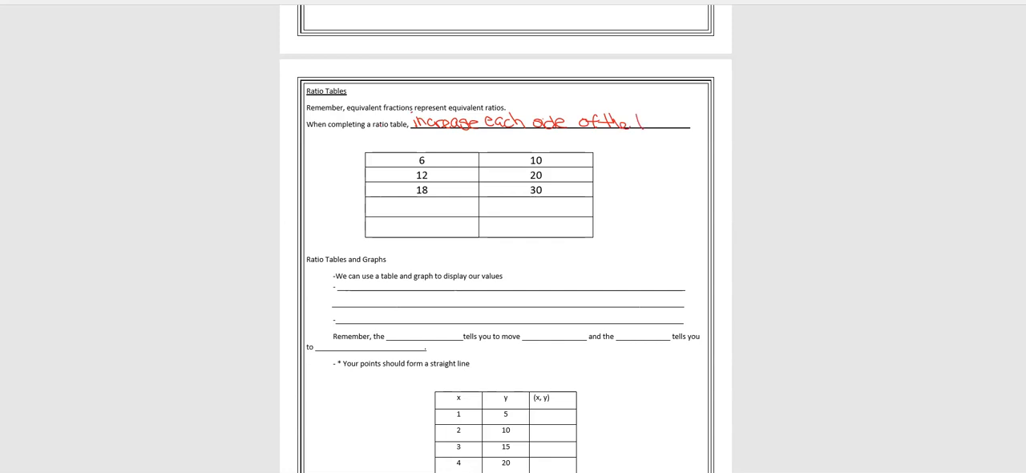
text(table)
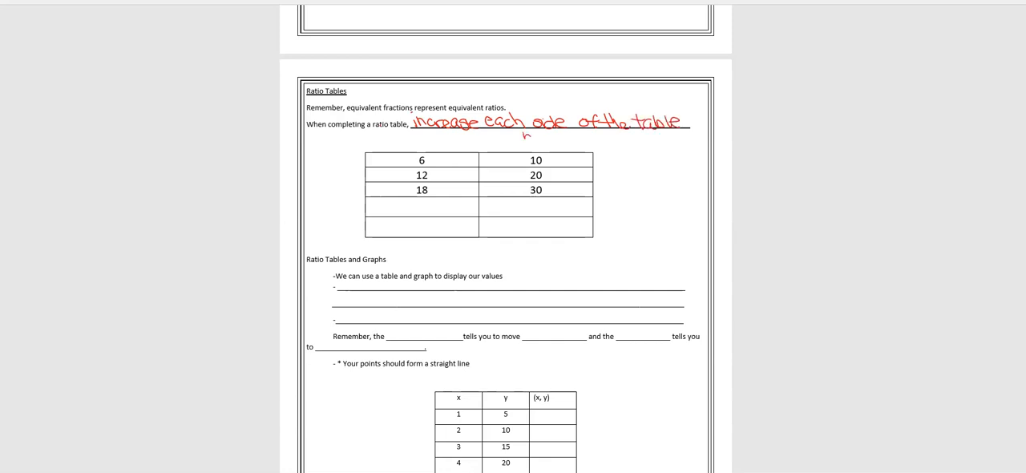
text(by f1)
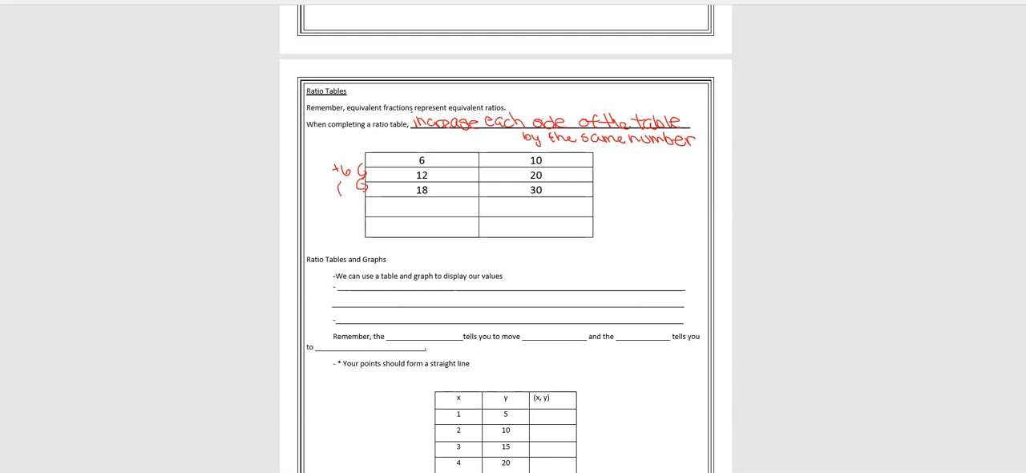
- Mark the +6 step between the left-column rows and write 24 in the table
drag(345, 184, 364, 200)
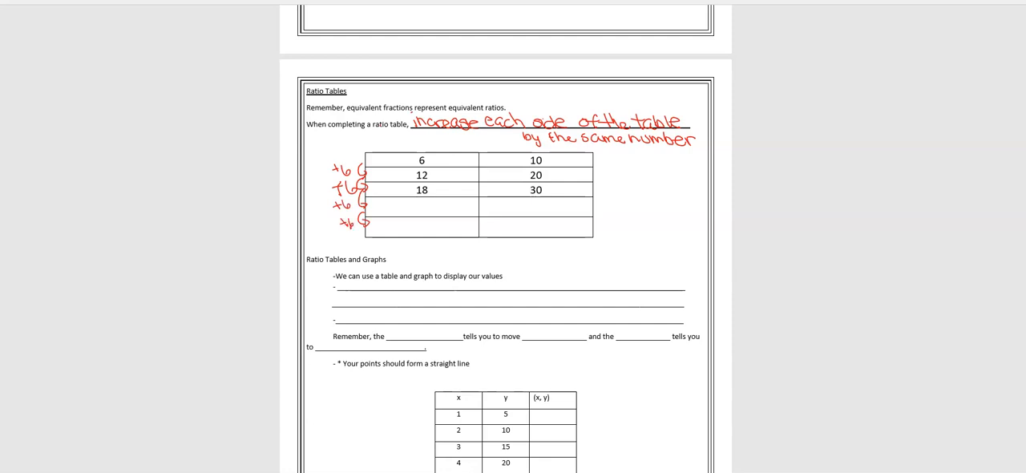
text(24)
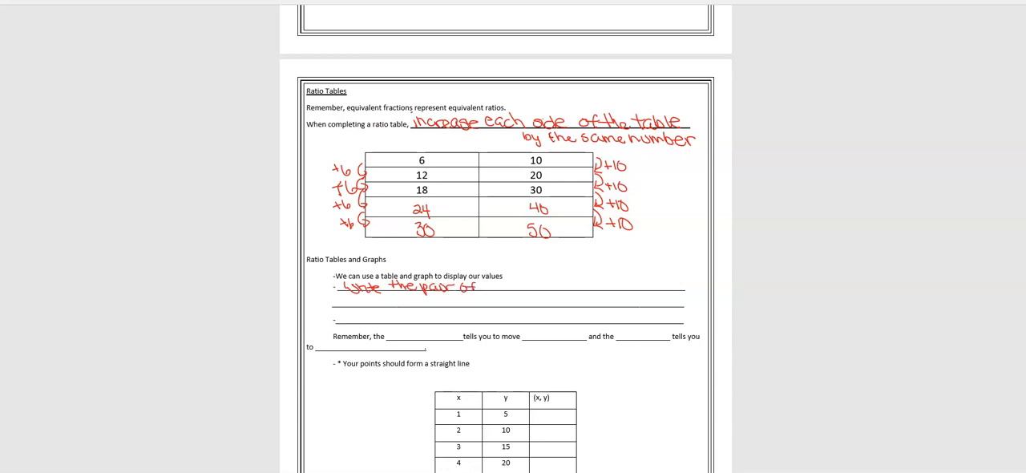
- Write the graphing notes: list the table's values as coordinates (x,y), then plot the points
text(Values in t)
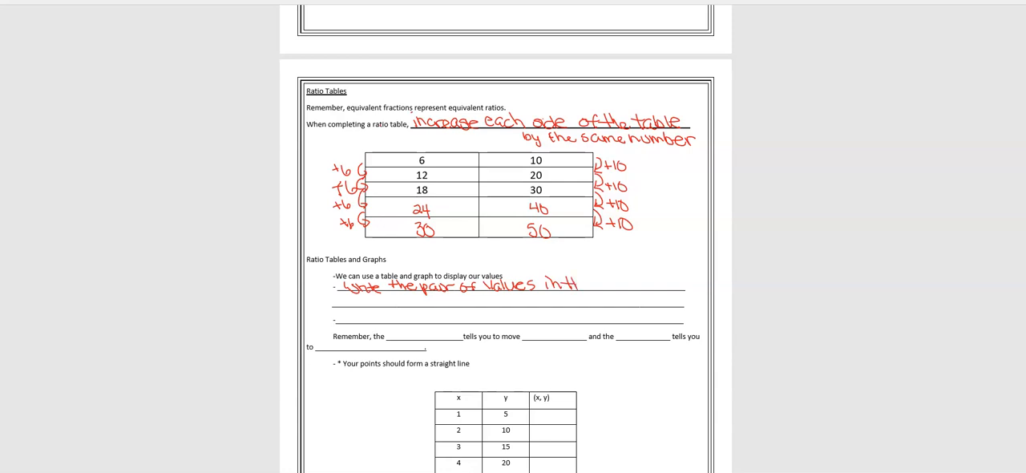
text(he tabl)
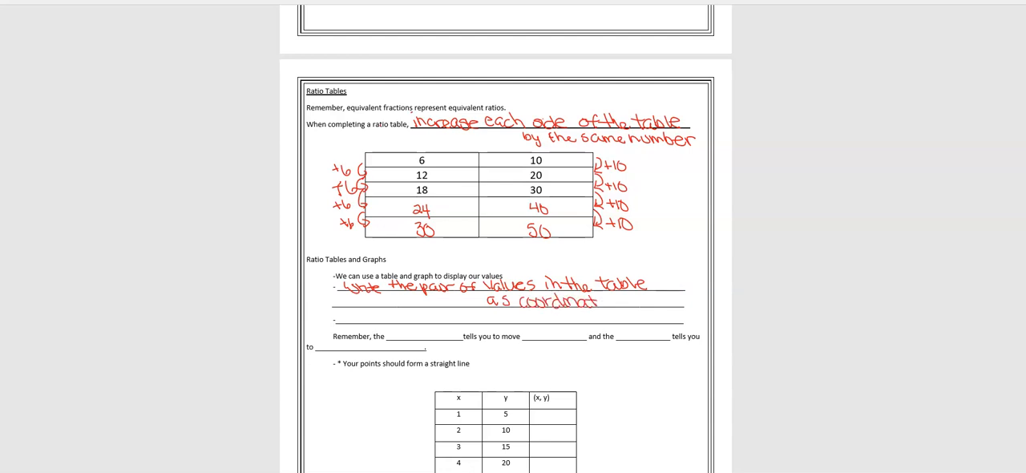
text(es (X,y)
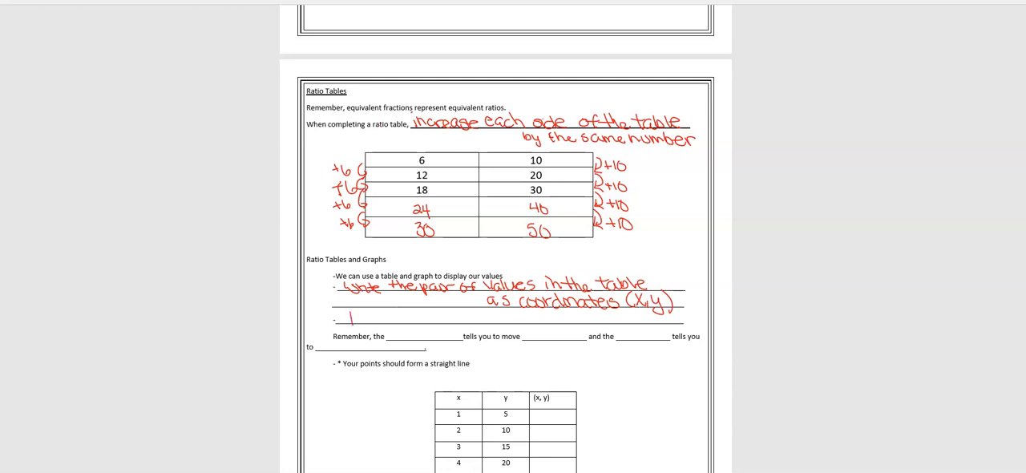
text(Plot the points)
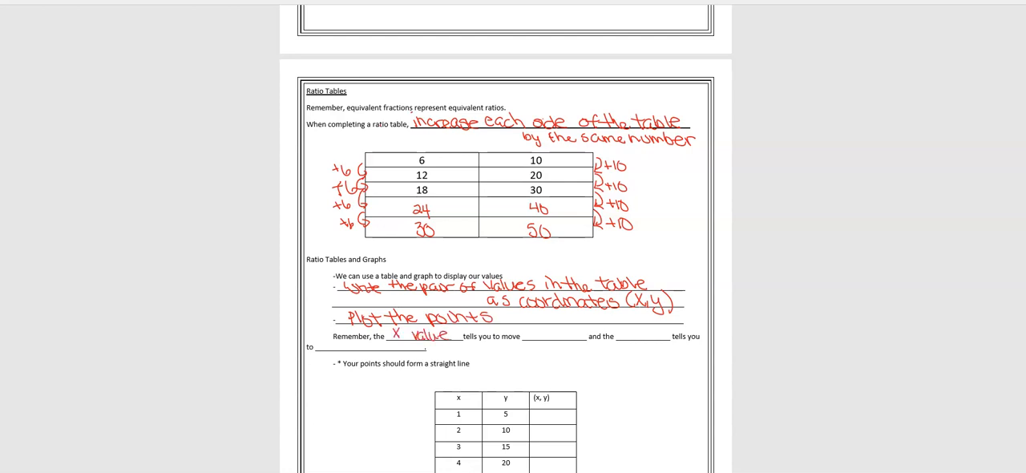
- Fill the Remember blanks: x value moves you right, y value moves you up
text(r1)
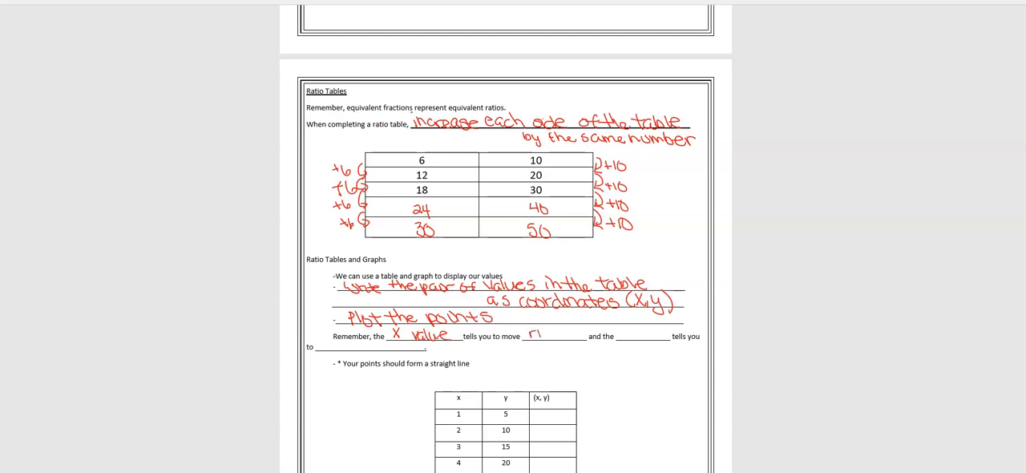
text(right)
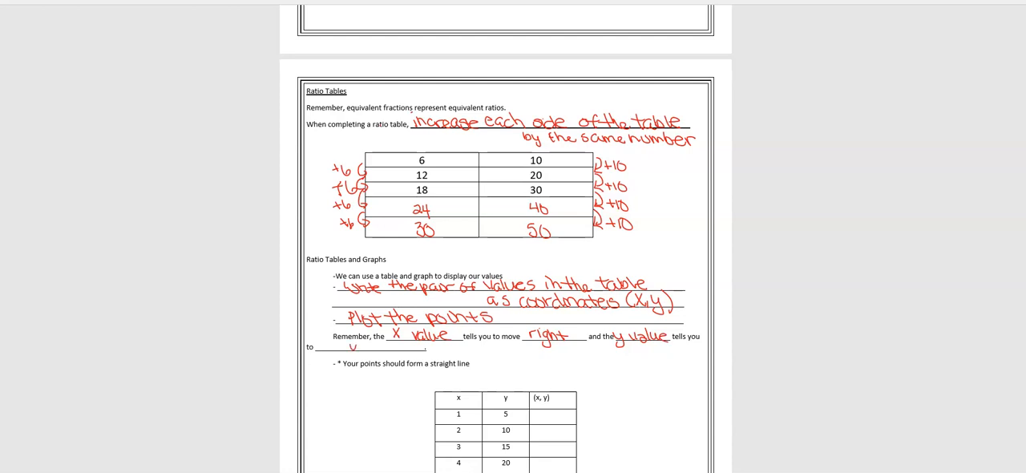
click(359, 347)
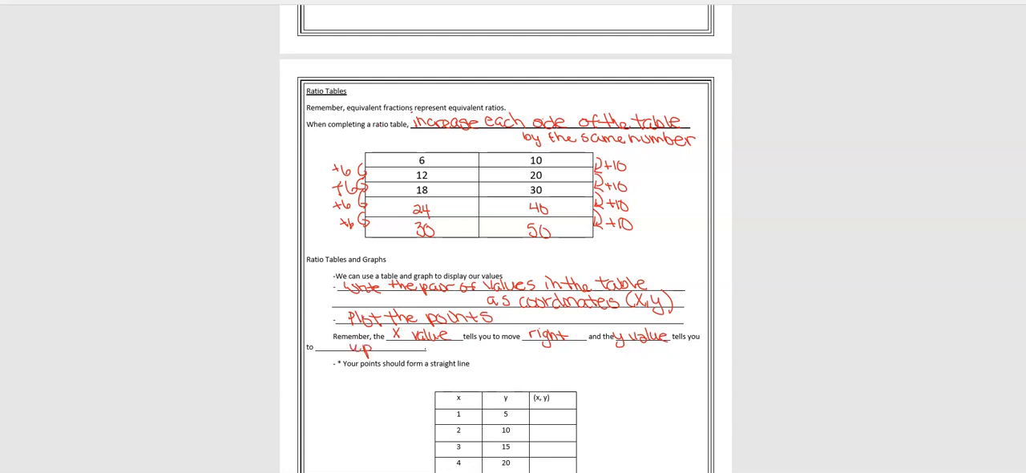
- Scroll down to the x/y table and write pairs (1,5), (2,10), (3,15), (4,20) in red ink
scroll(down, 3)
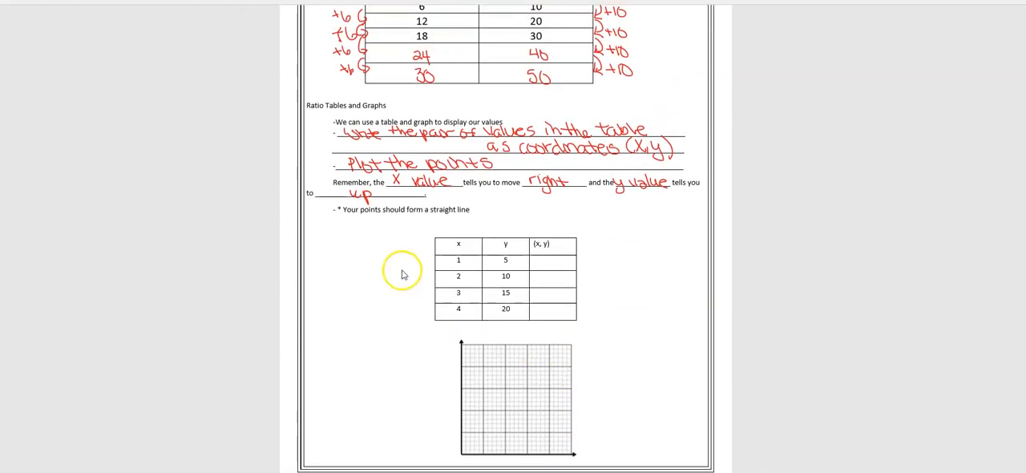
mouse_move(403, 276)
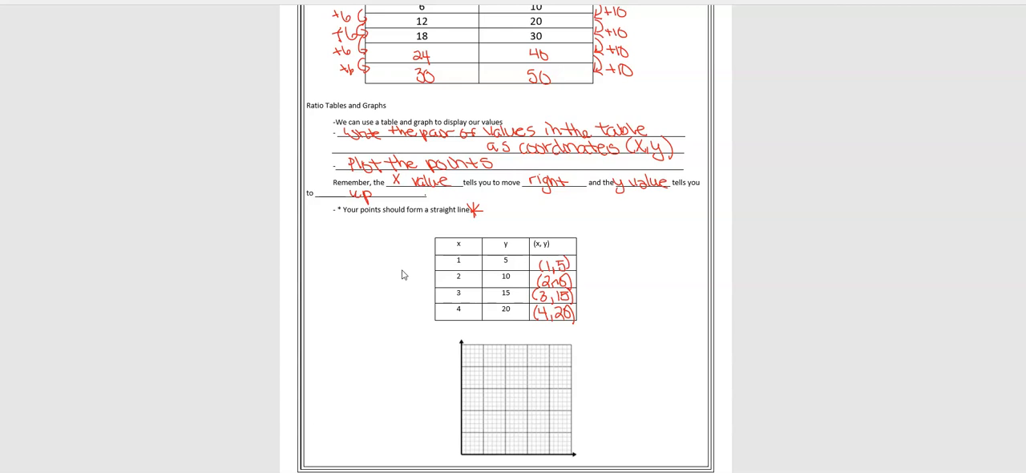
- Plot the coordinate points as red dots on the grid below the table
click(466, 432)
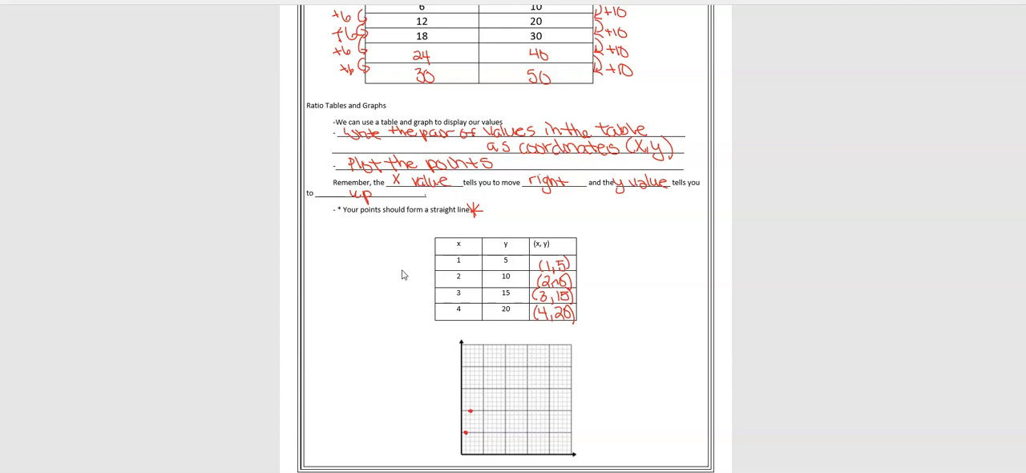
click(473, 391)
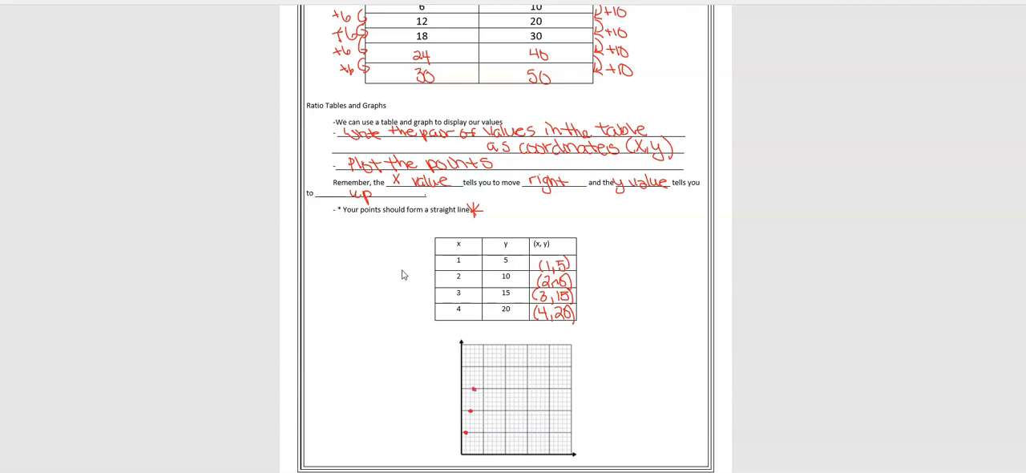